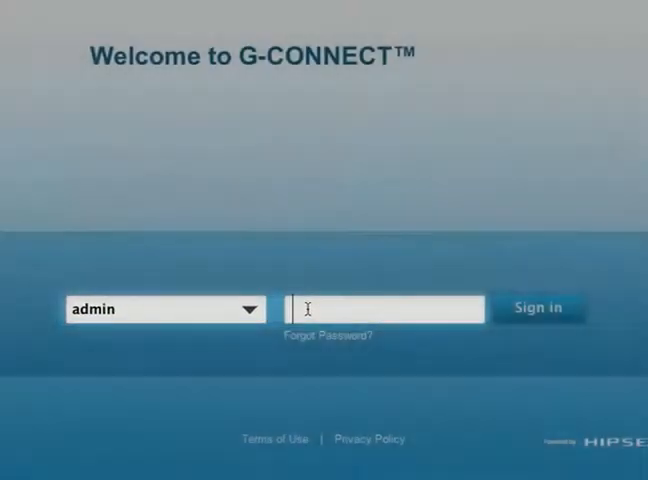
- Enter the admin password and sign in to G-CONNECT
type("password")
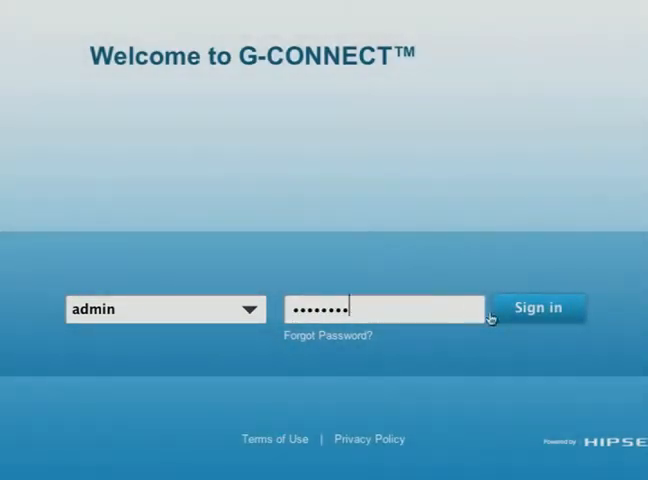
left_click(538, 307)
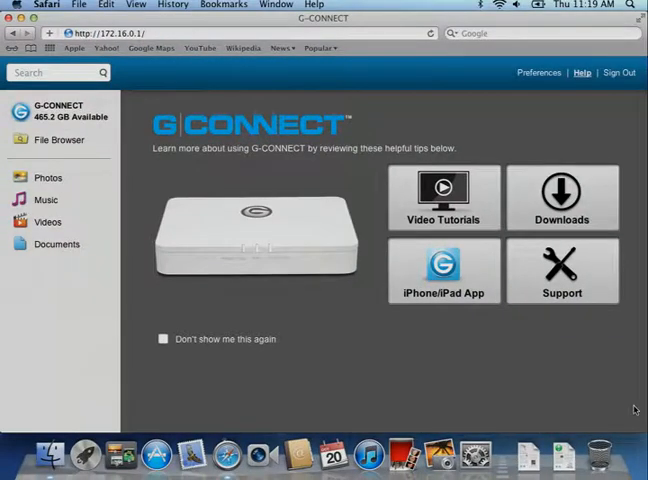
mouse_move(640, 421)
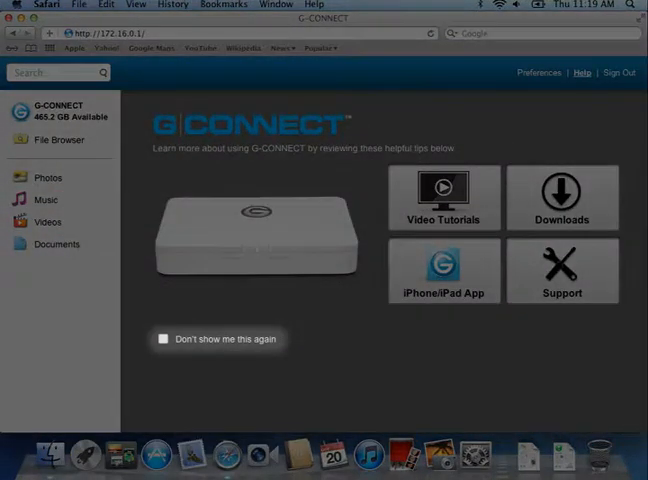
- Go from the welcome tips page to the Photos library with its ten thumbnails
left_click(164, 339)
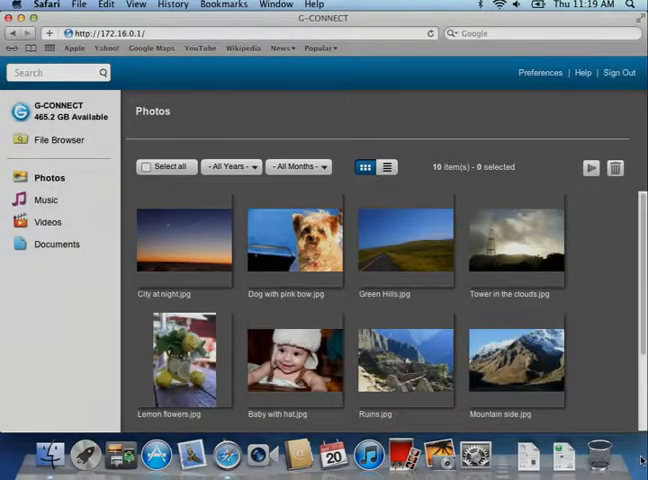
mouse_move(90, 258)
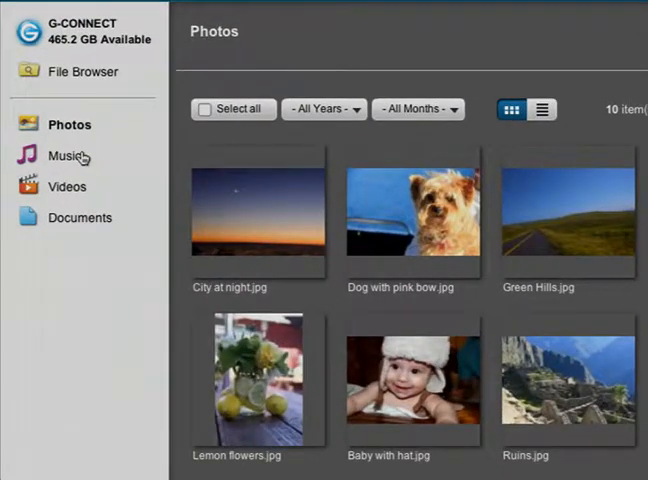
- Look at the Music and Videos libraries, then go to File Browser's My Files
left_click(66, 155)
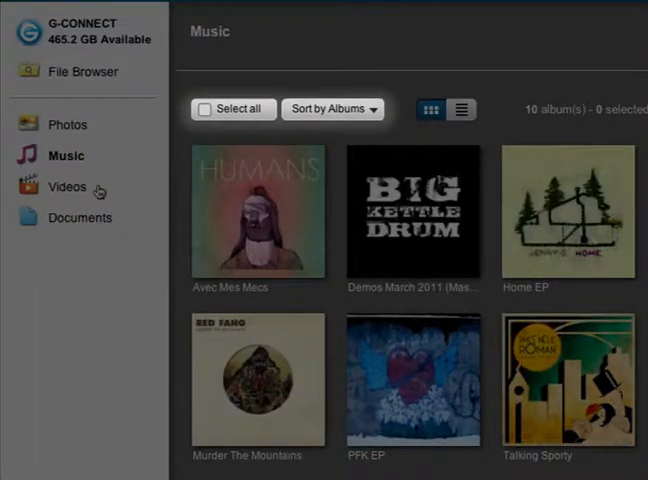
left_click(68, 186)
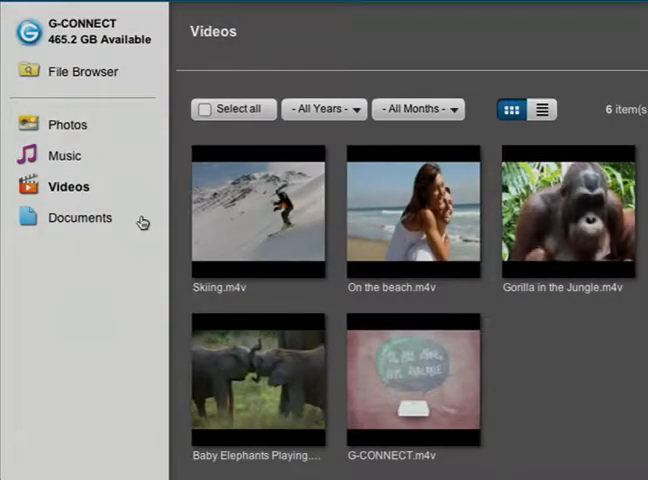
left_click(83, 71)
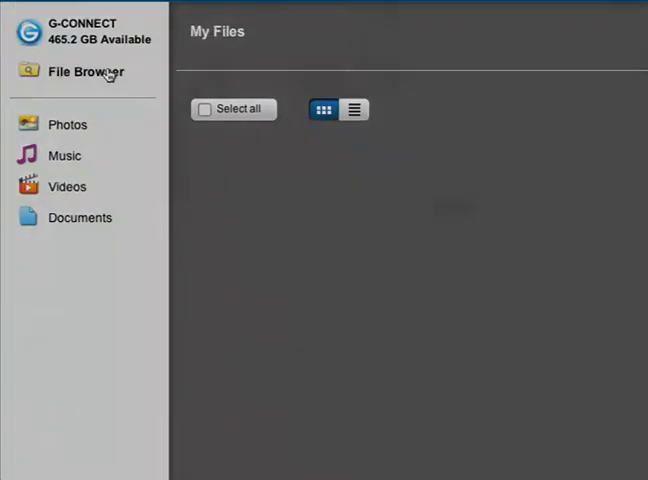
- Show My Files as a detailed list and go into the Public folder
left_click(83, 71)
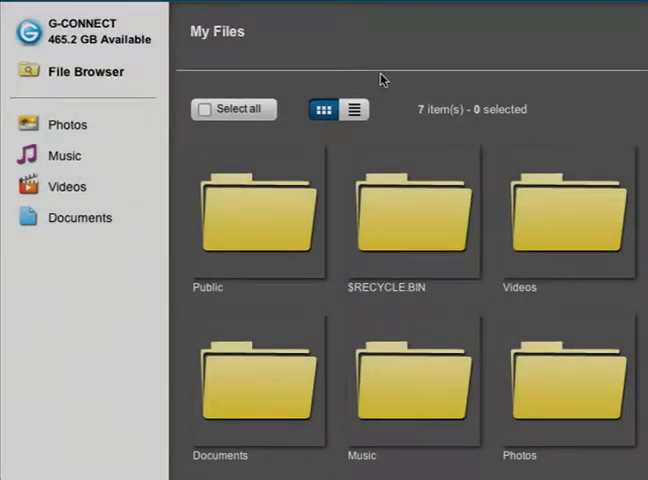
left_click(353, 109)
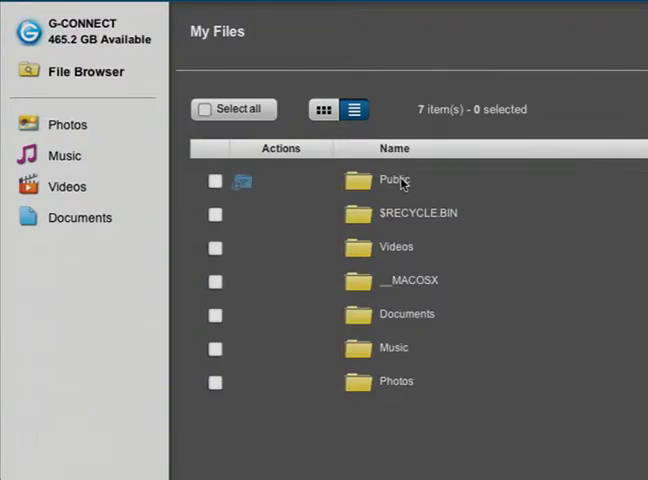
double_click(395, 179)
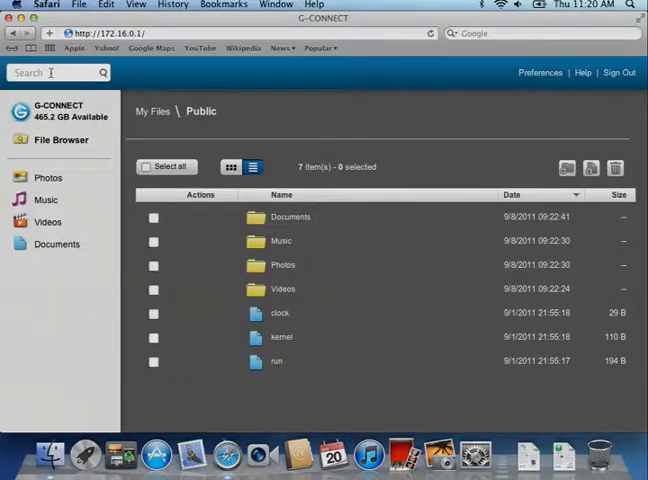
- Browse the Videos and Documents libraries, then return to the ten-image Photos library
type(".mp")
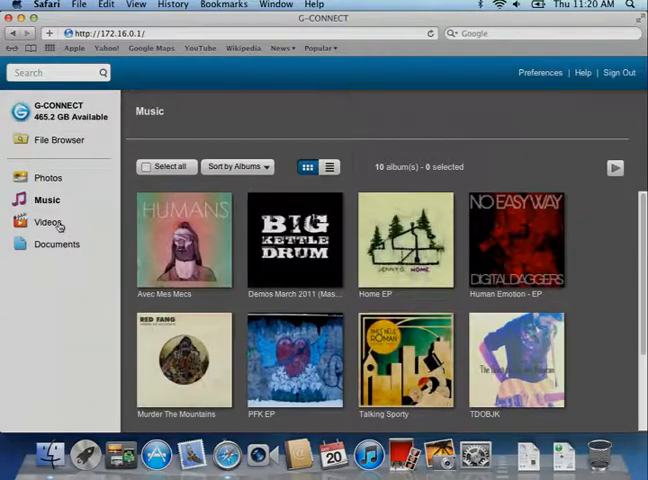
left_click(47, 221)
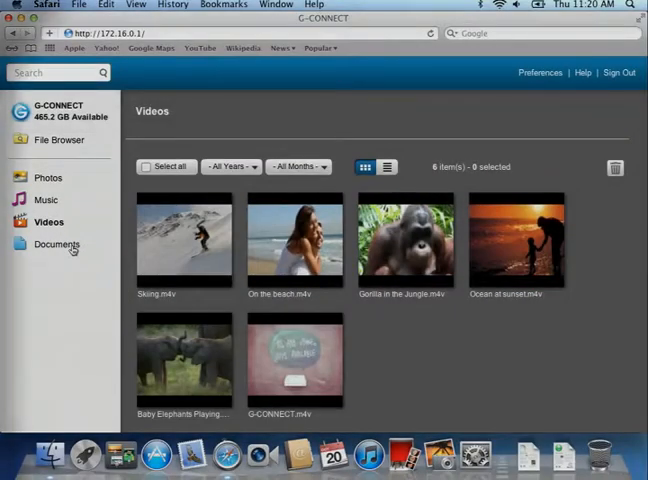
left_click(57, 244)
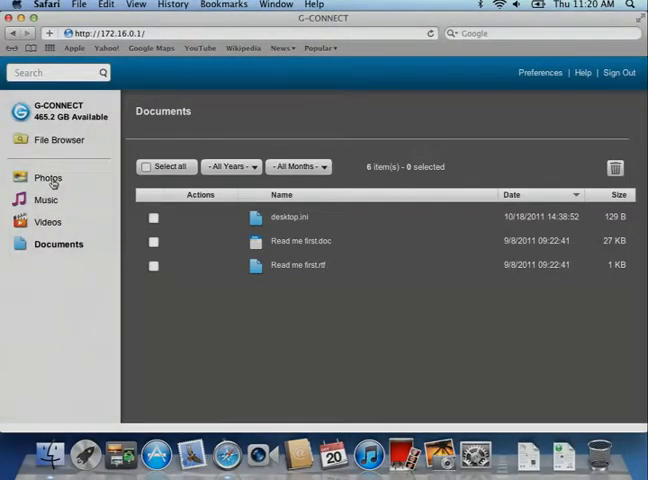
left_click(48, 177)
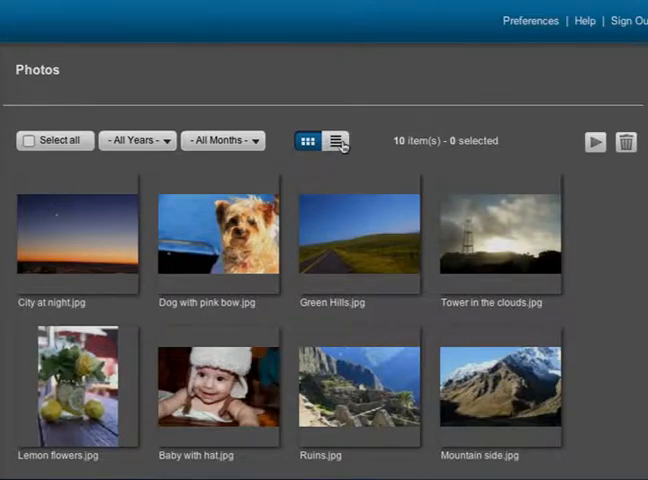
left_click(337, 141)
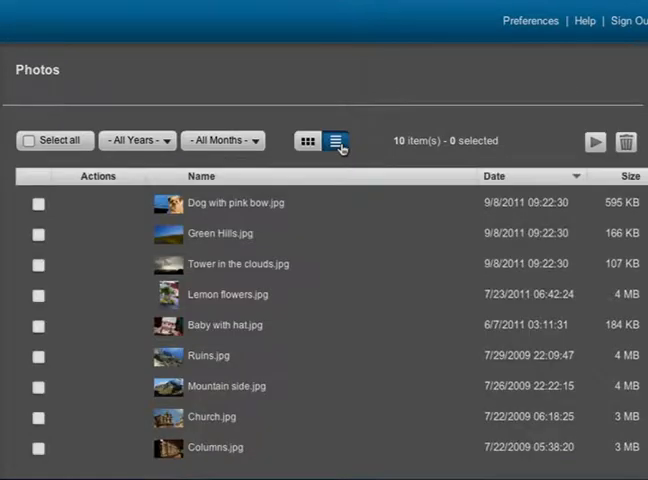
left_click(309, 140)
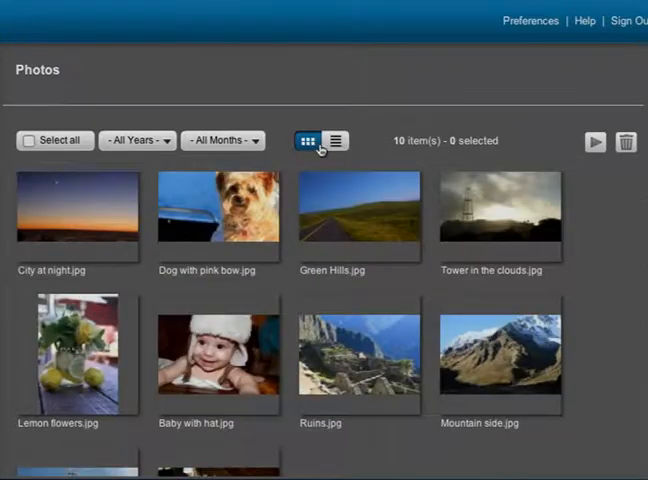
left_click(335, 140)
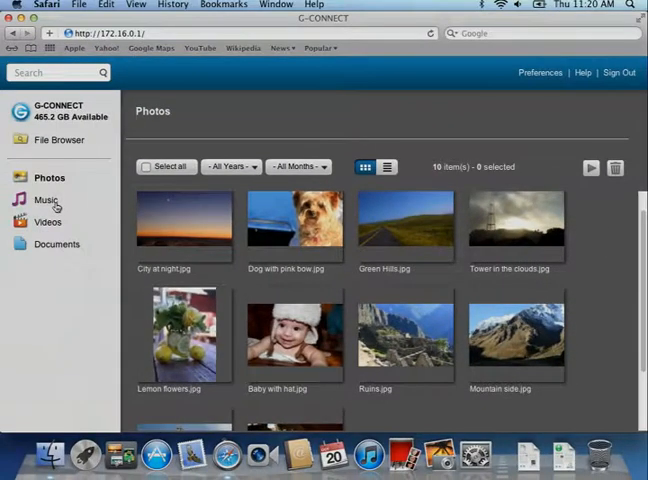
- List the 18 Music songs in detail, sorting by name, artist, then album
left_click(46, 200)
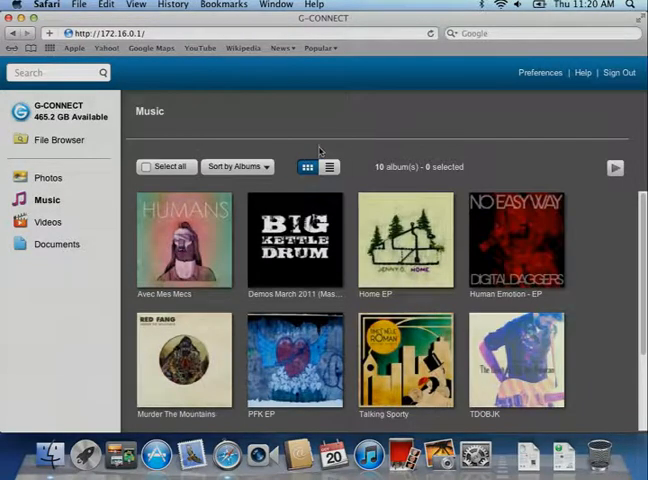
left_click(328, 167)
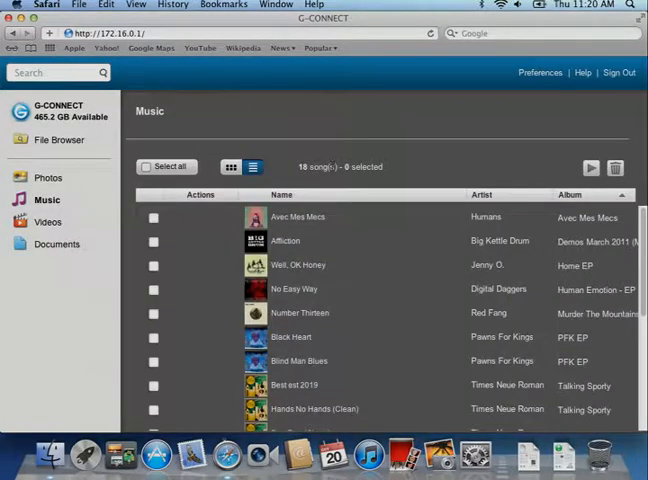
left_click(281, 194)
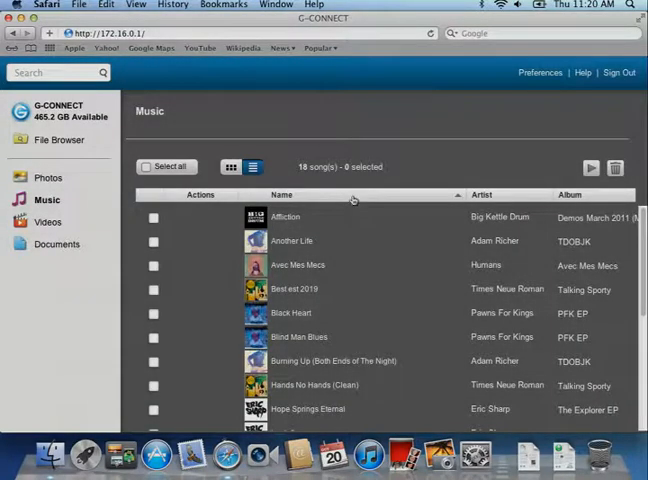
left_click(484, 194)
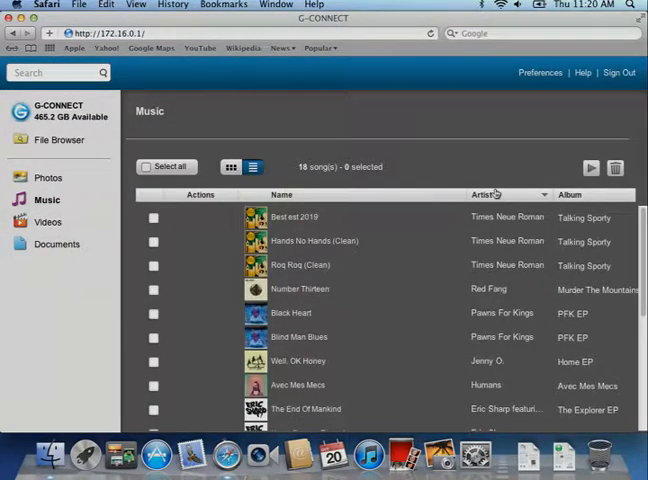
left_click(570, 194)
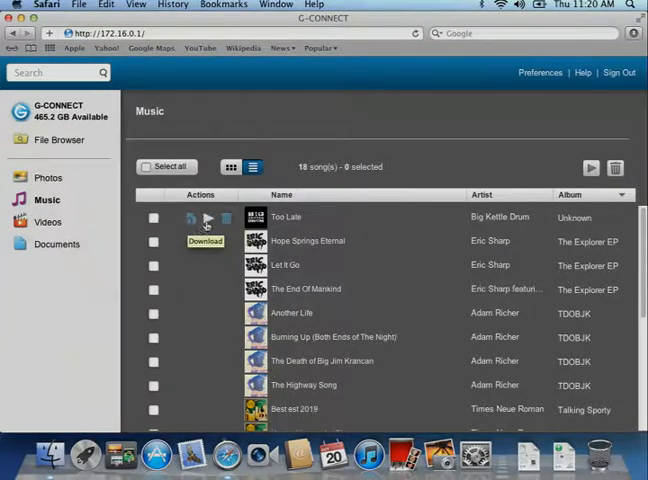
mouse_move(224, 218)
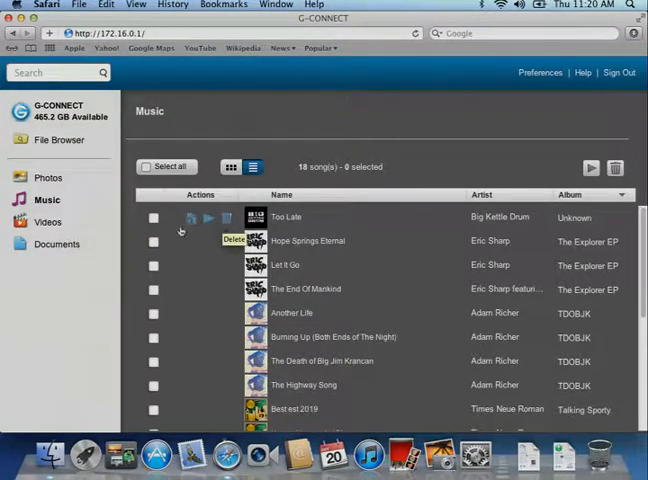
mouse_move(105, 233)
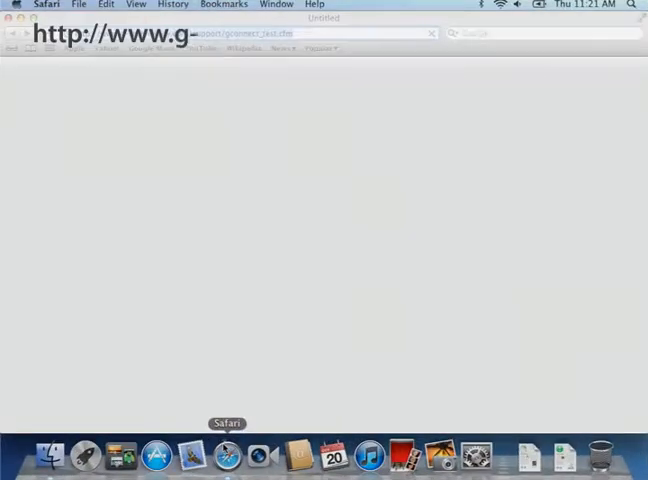
- Spell out the G-Technology support address, reaching 'g-technology.com/suppor'
type("-technology")
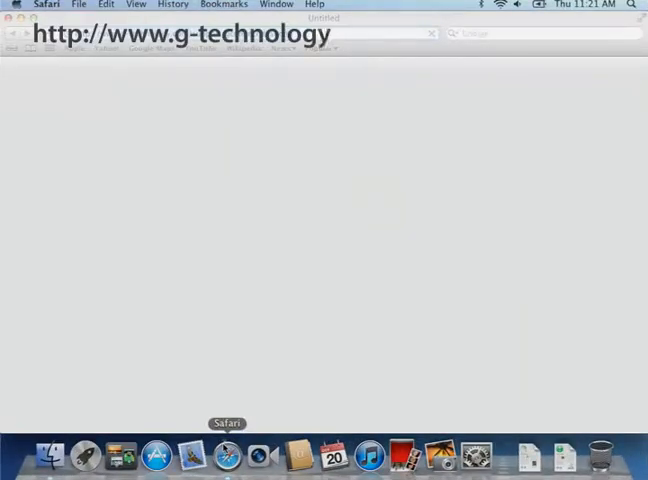
type(".com/suppor")
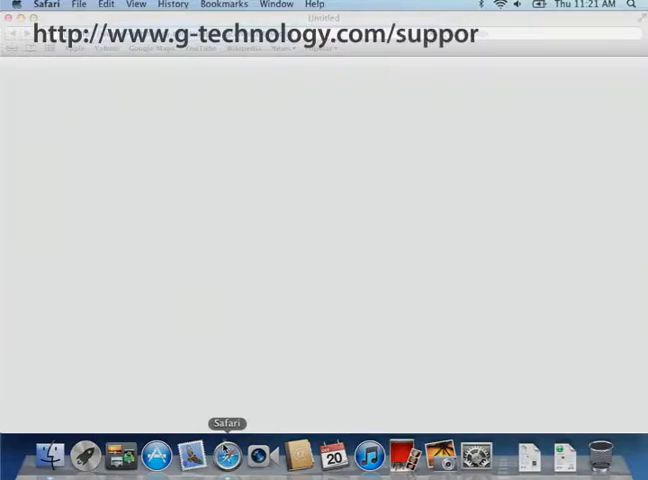